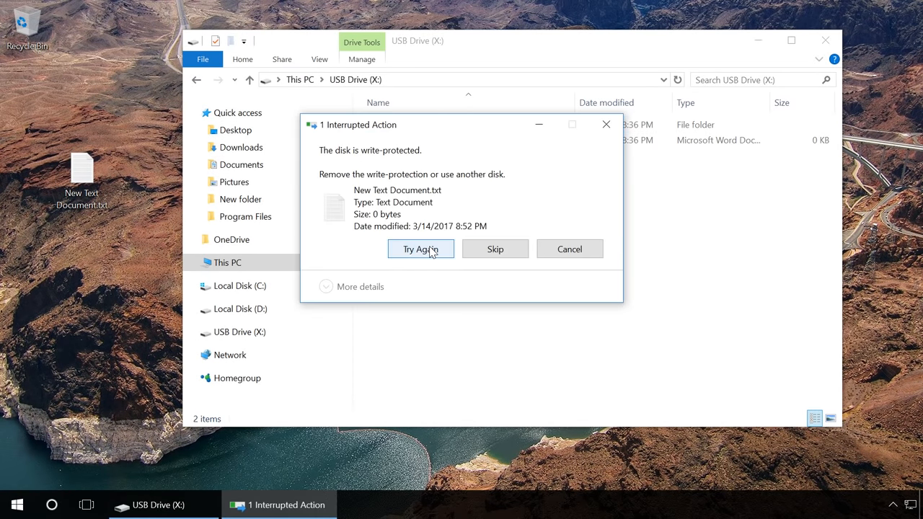
mouse_move(608, 130)
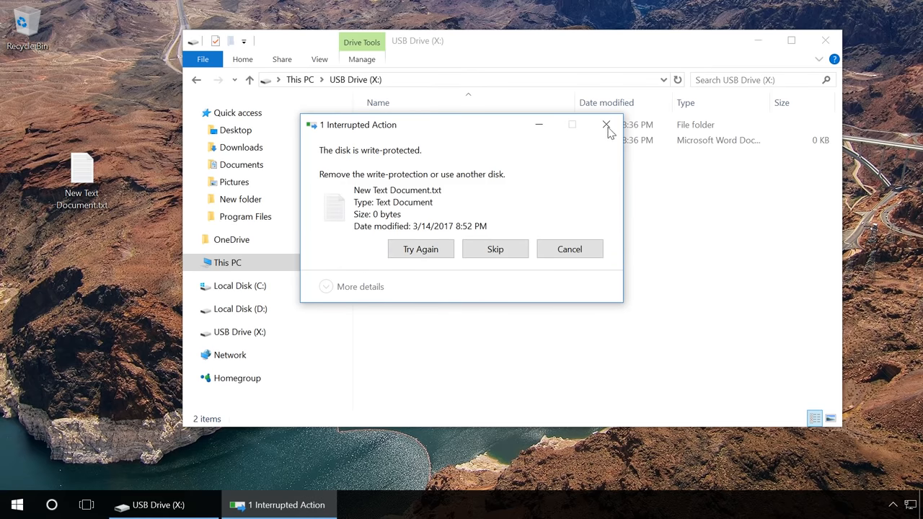
Step: Attempt a quick format of USB Drive (X:) from This PC and dismiss the write-protected error
left_click(606, 124)
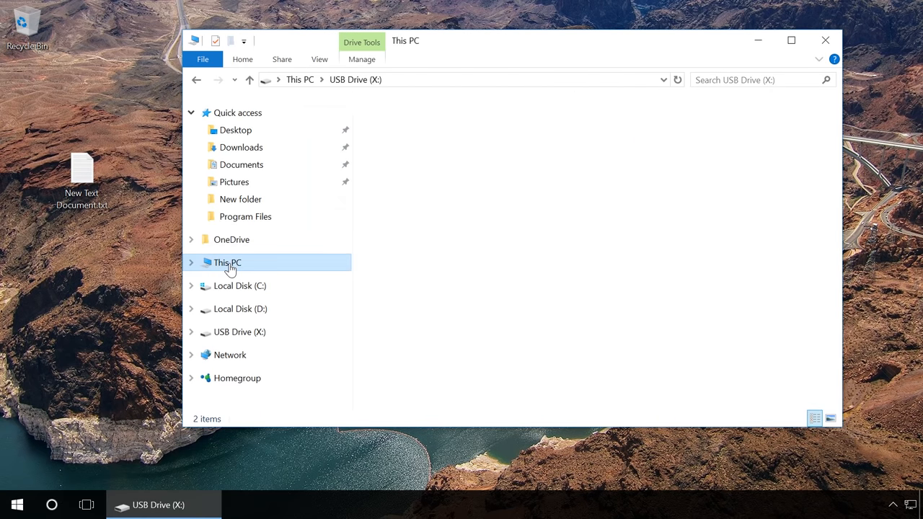
right_click(401, 317)
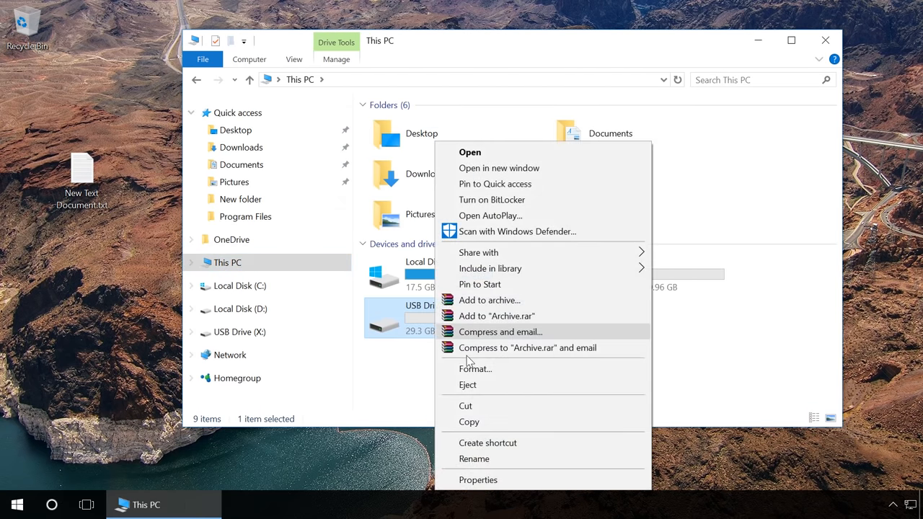
left_click(476, 369)
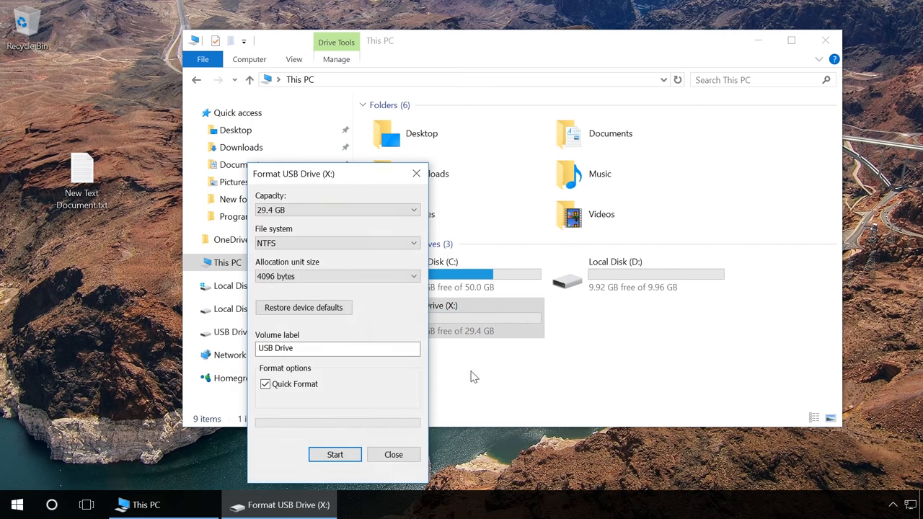
left_click(335, 454)
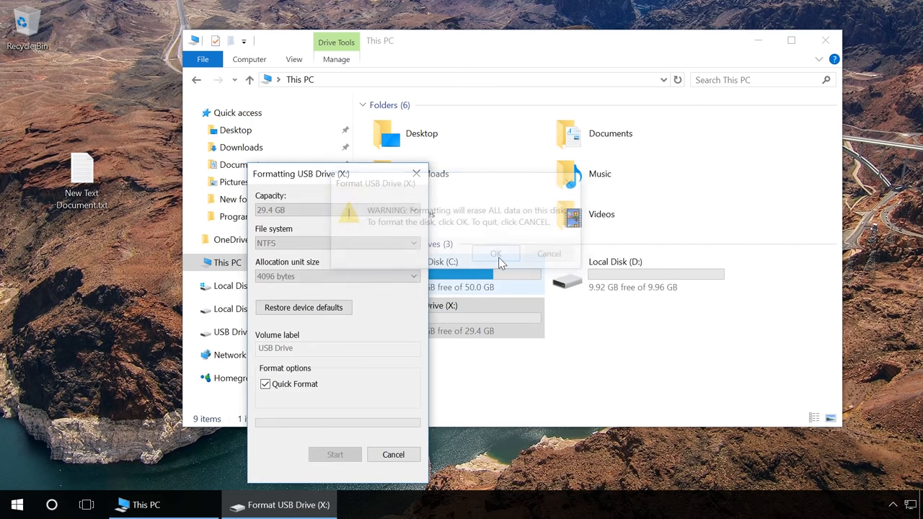
left_click(496, 254)
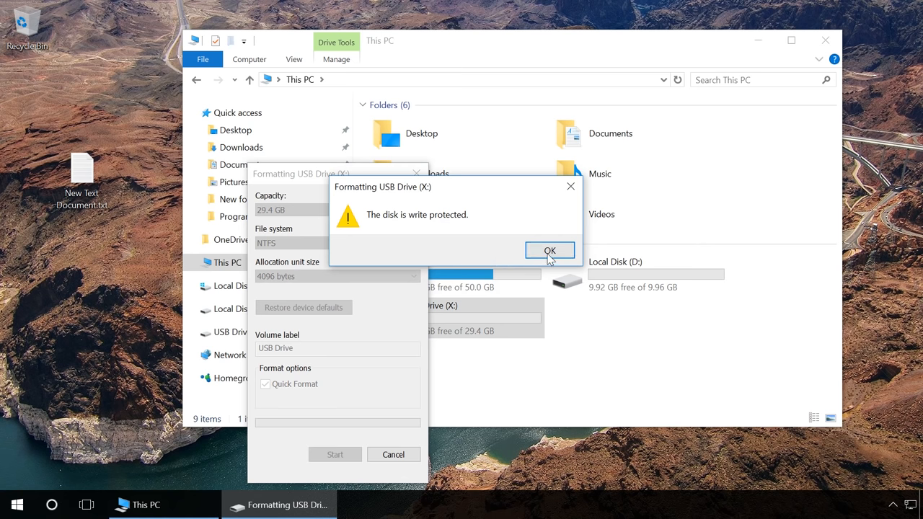
left_click(549, 251)
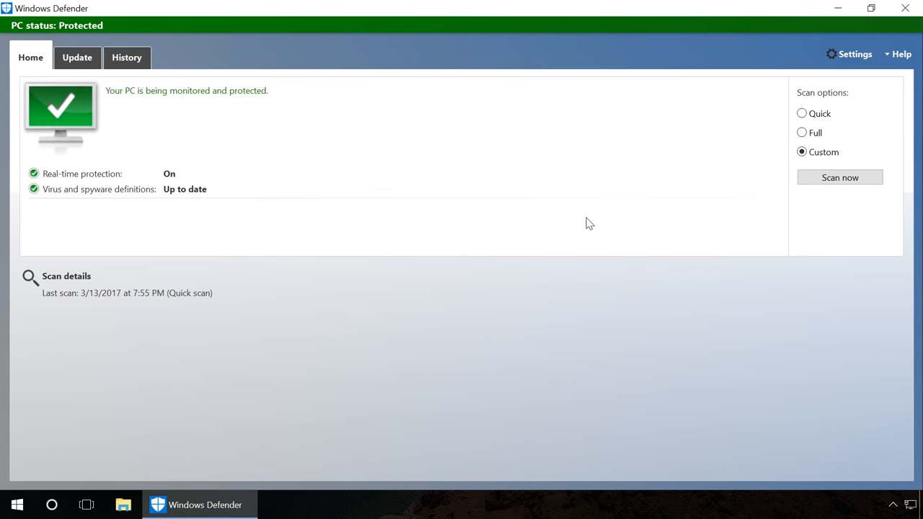
mouse_move(839, 179)
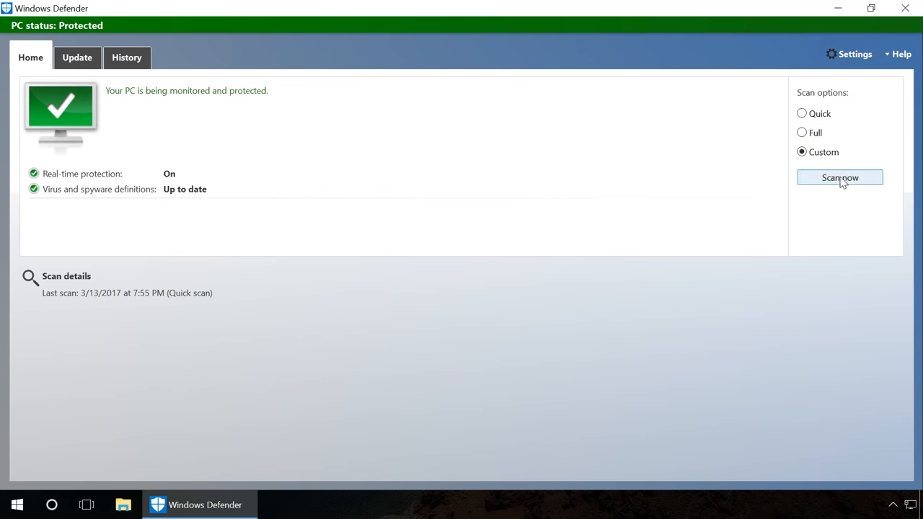
Step: Run a custom Defender scan on USB Drive (X:) only, finding no threats, then exit Defender
left_click(839, 177)
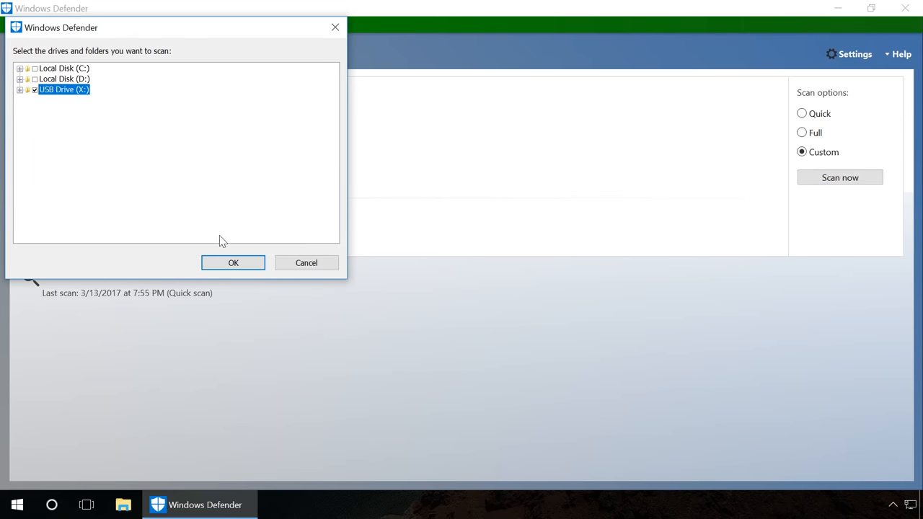
left_click(234, 262)
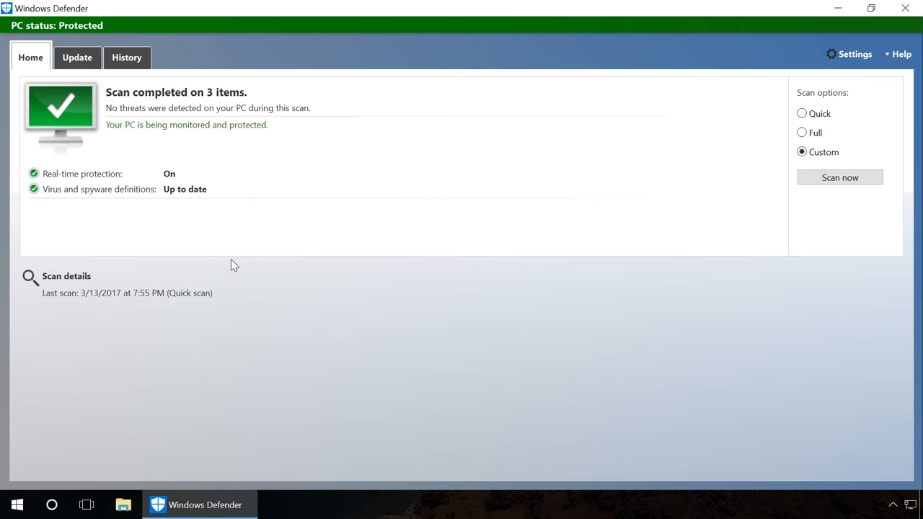
left_click(905, 9)
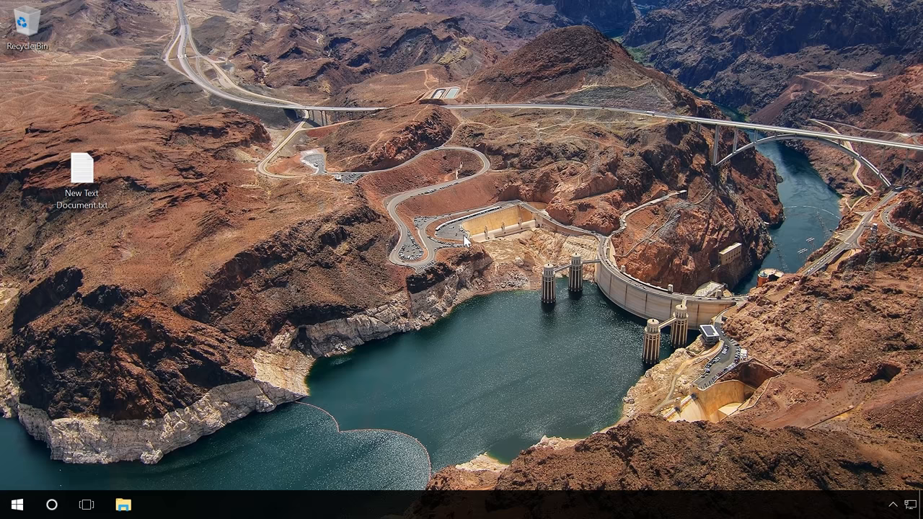
Step: Start DiskPart in an administrator Command Prompt and list the disks
right_click(12, 505)
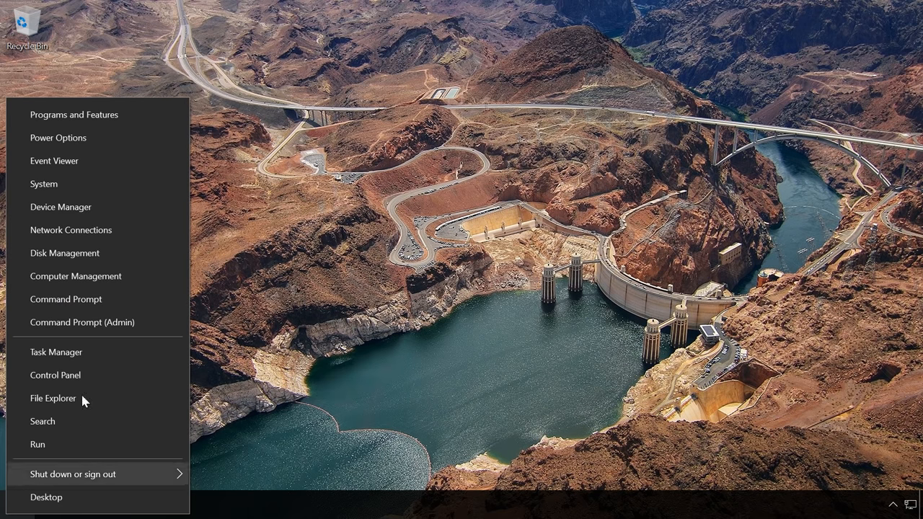
left_click(81, 323)
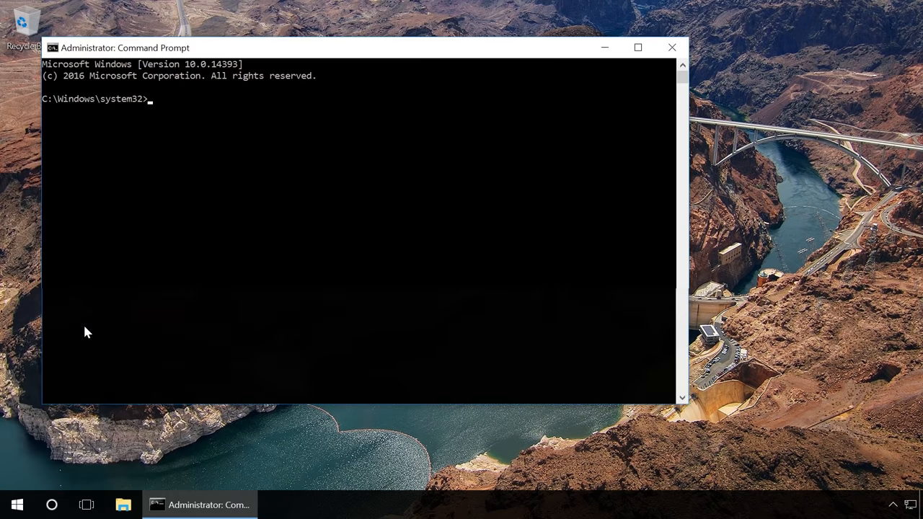
type("disk")
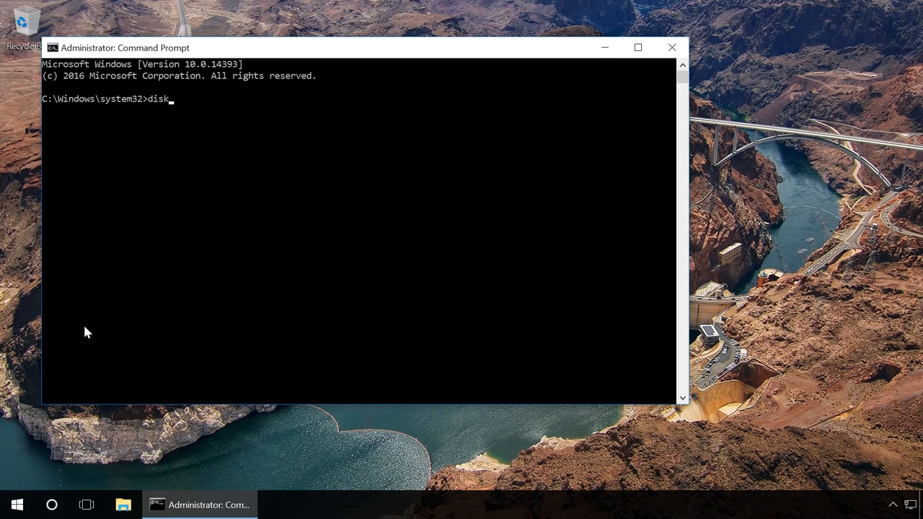
key("Return")
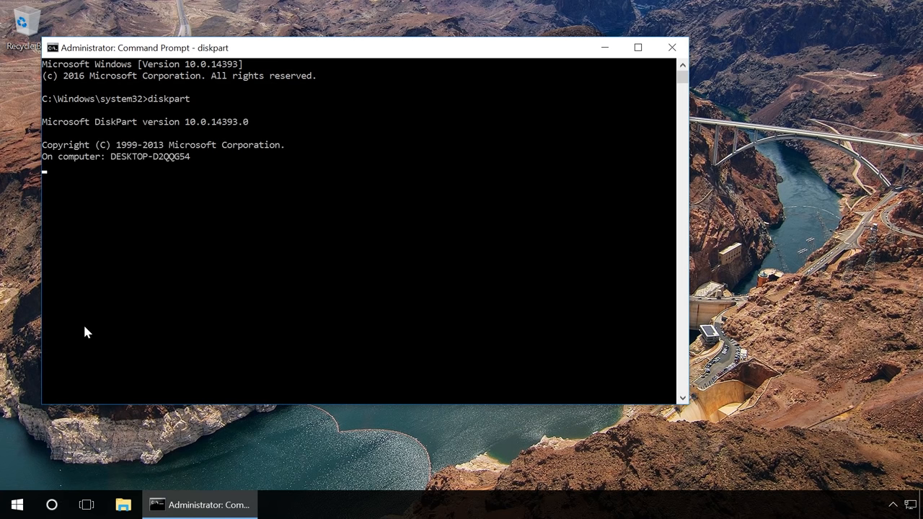
type("list disk")
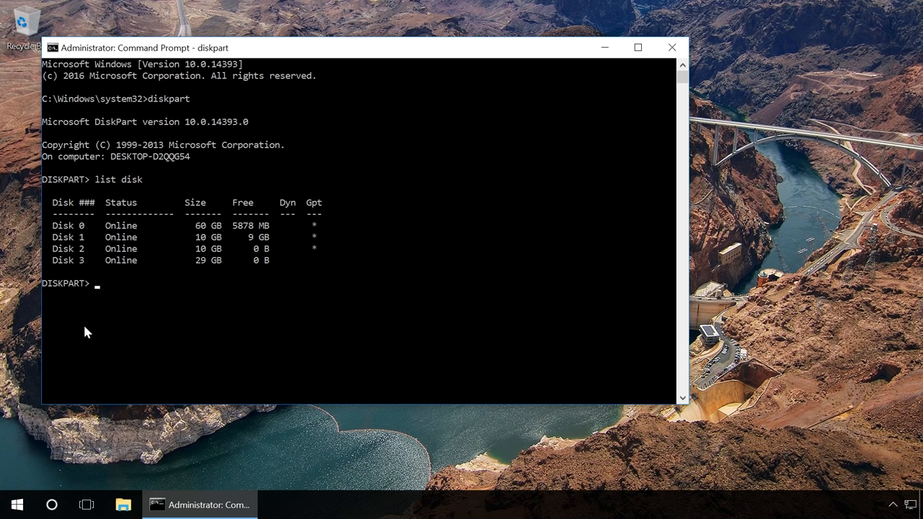
Step: Select disk 3 and clear its readonly attribute with 'attributes disk clear readonly'
type("select")
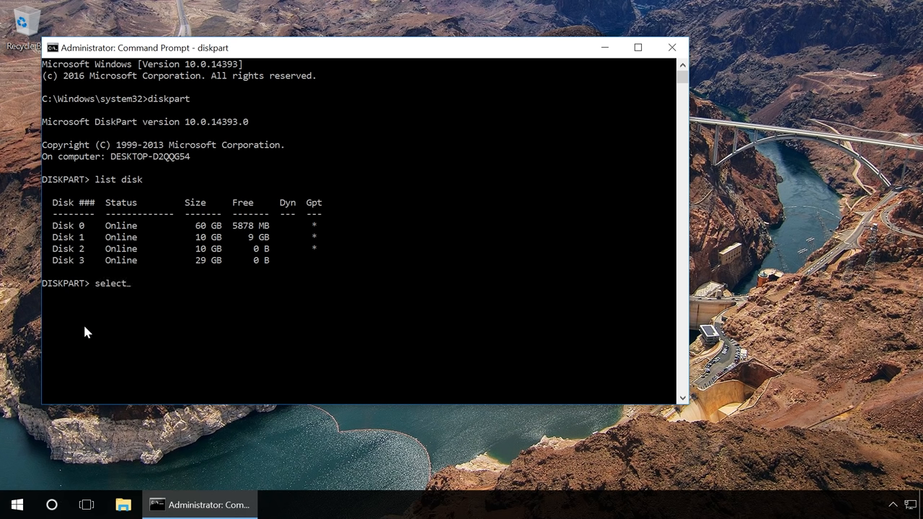
type("disk 3")
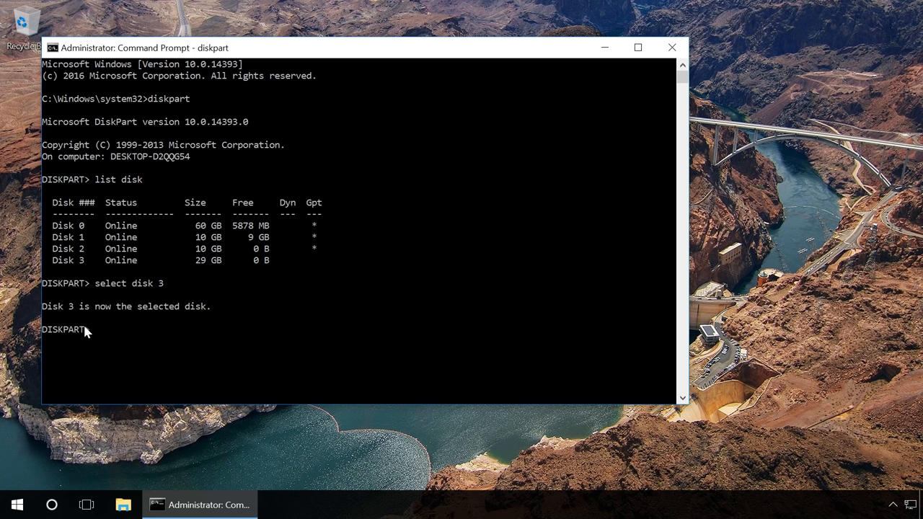
type("att")
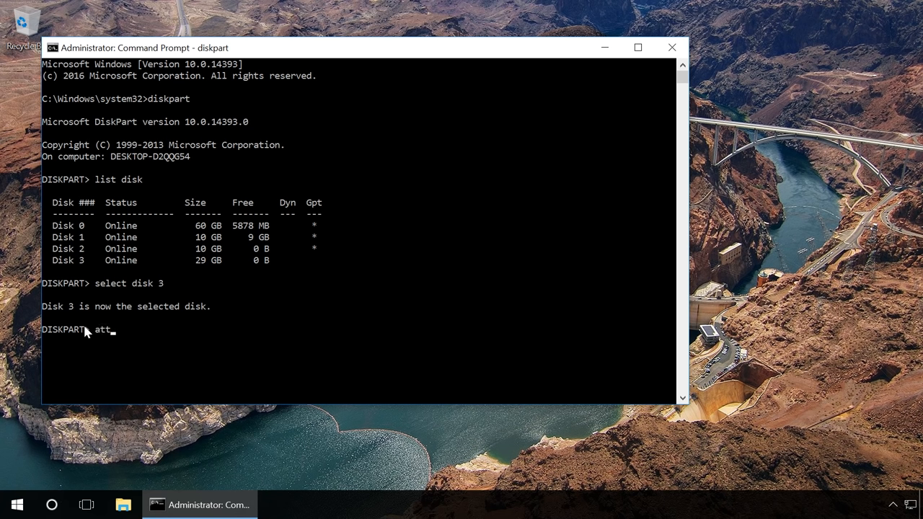
type("ri")
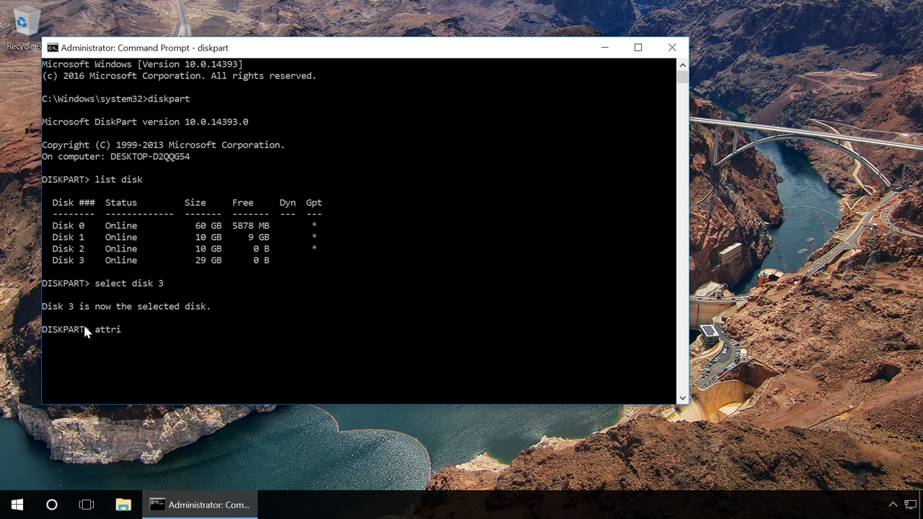
type("butes")
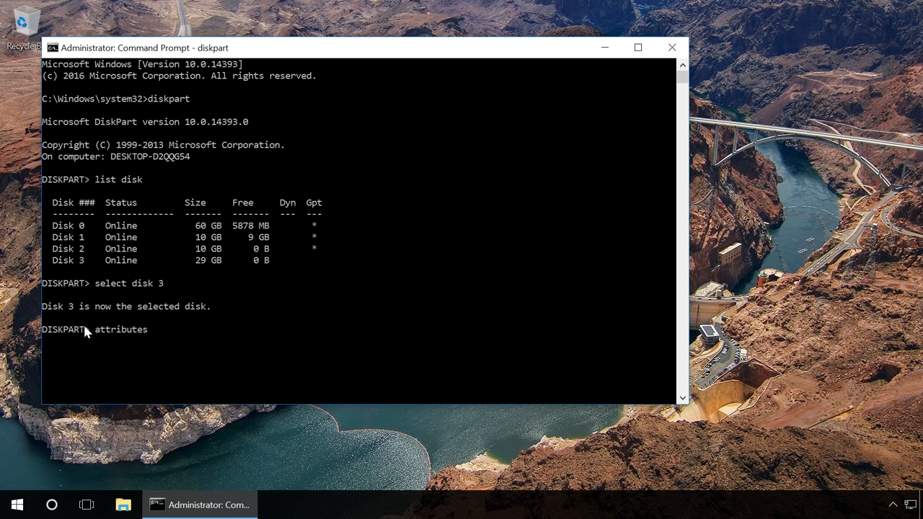
type("disk")
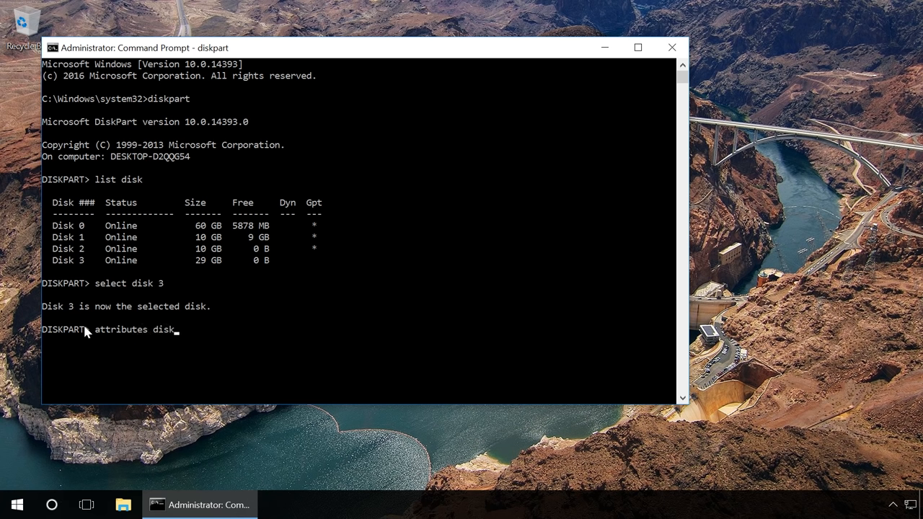
type("c")
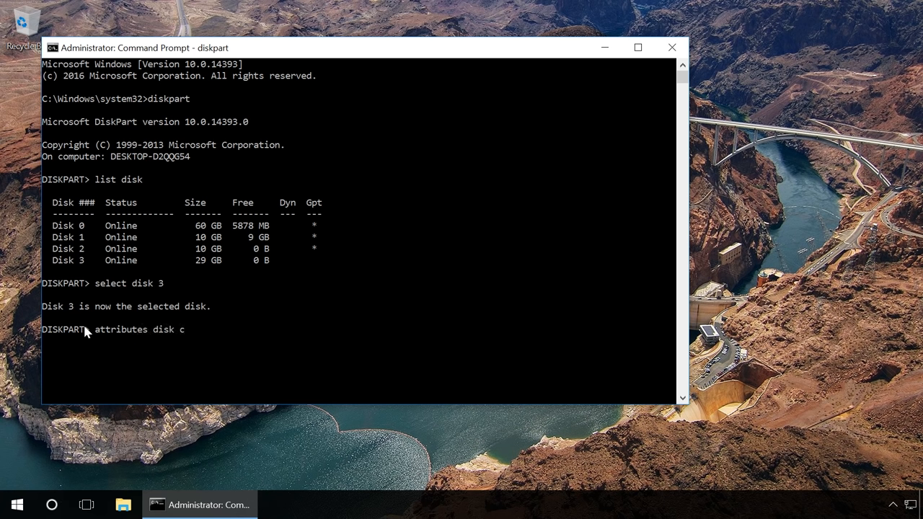
type("lea")
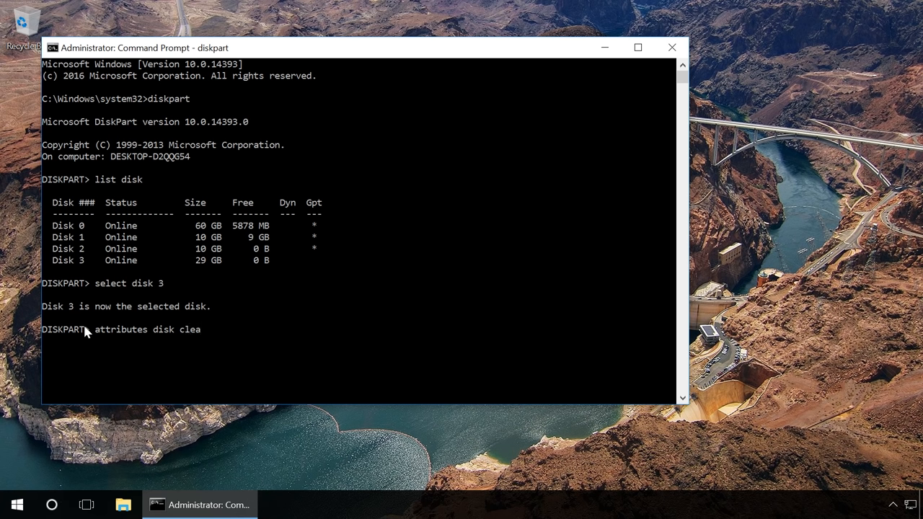
type("r")
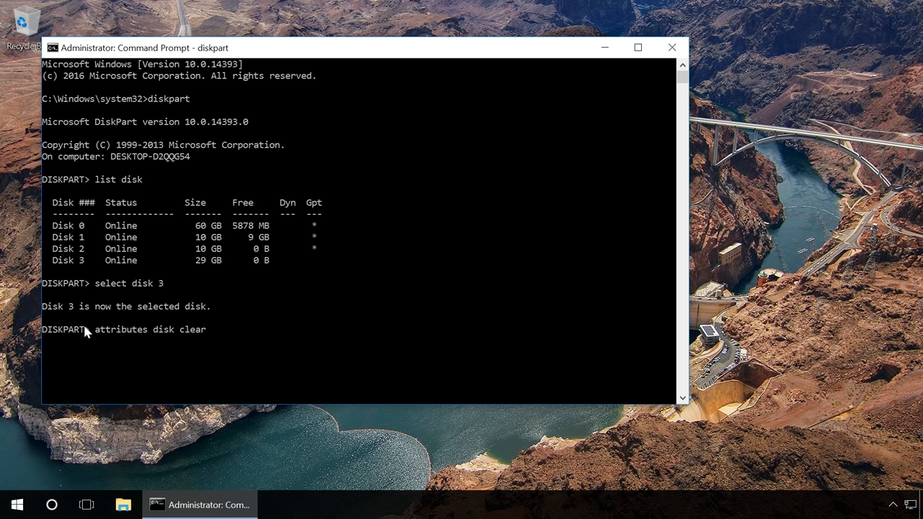
type("readonly")
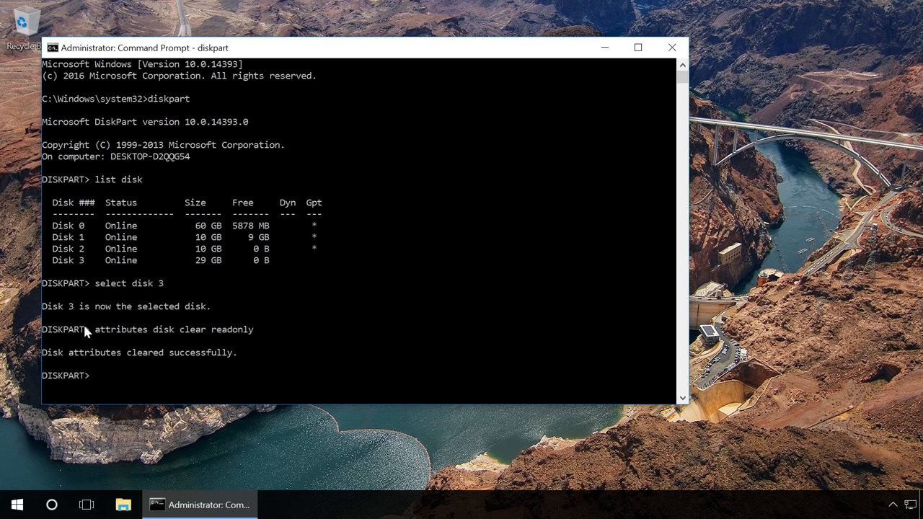
Step: Clean disk 3, create a primary partition, select partition 1 and mark it active
type("clean")
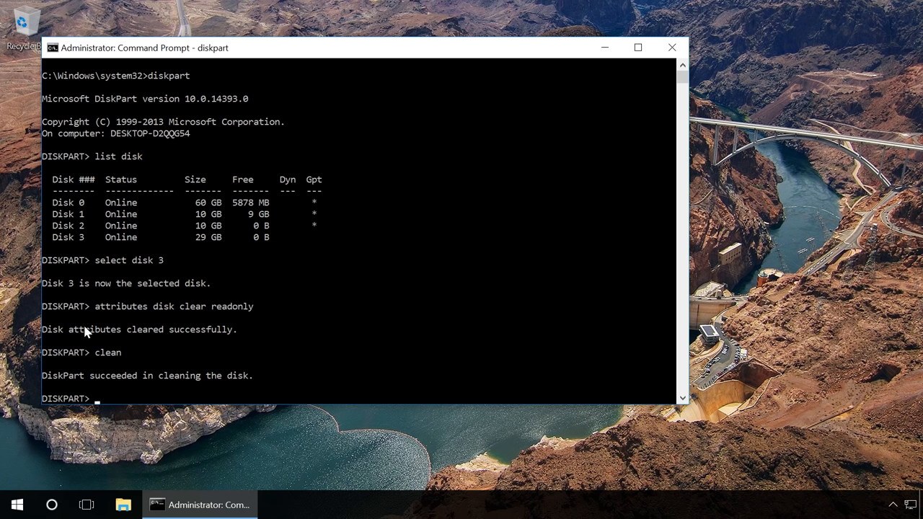
type("create")
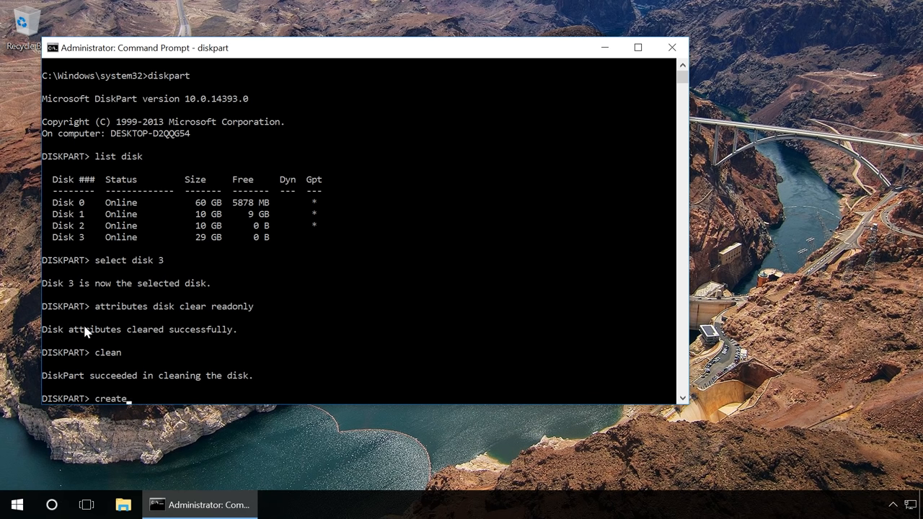
type("parti")
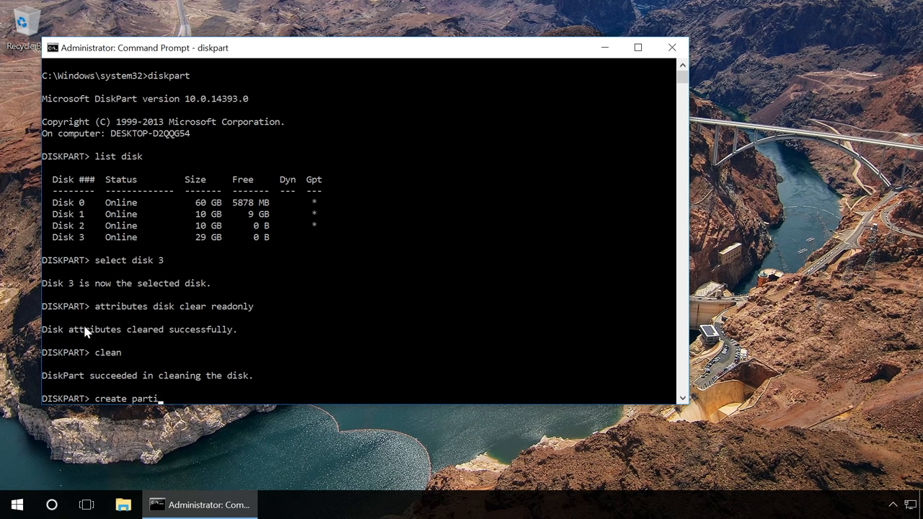
type("tion")
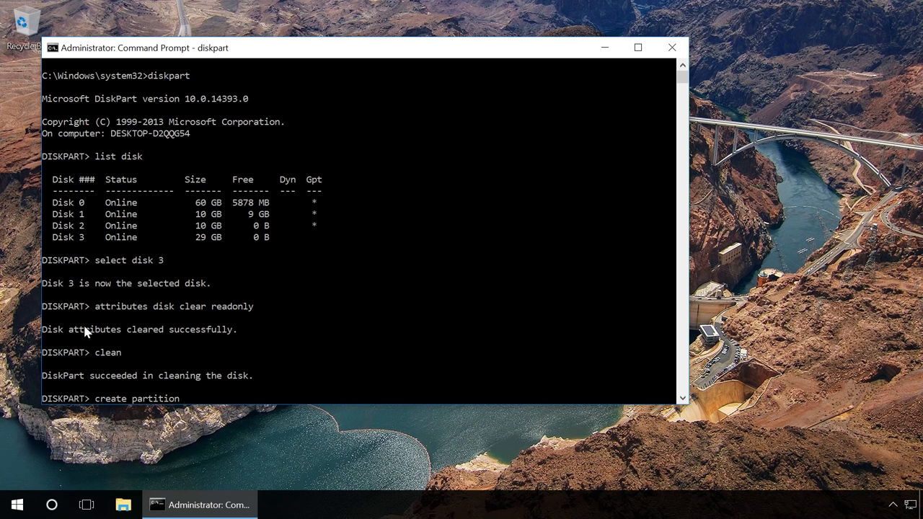
type("primary")
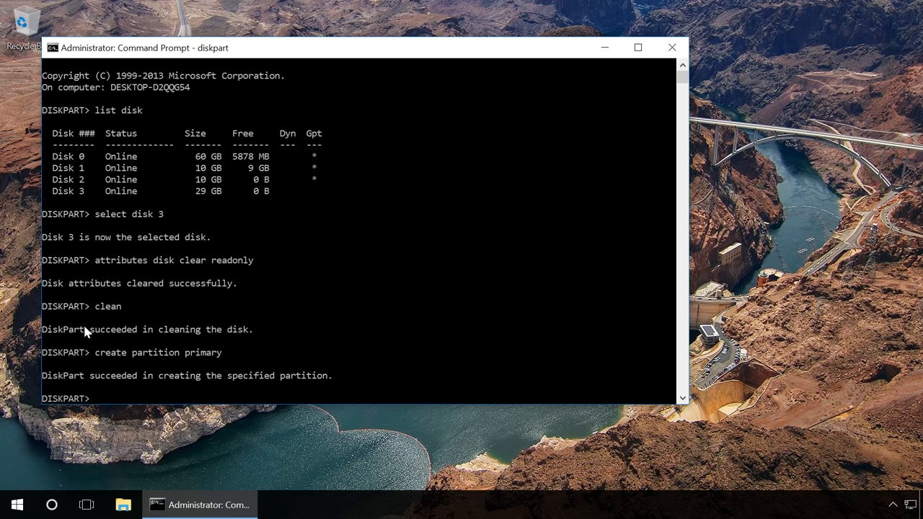
type("select partition 1")
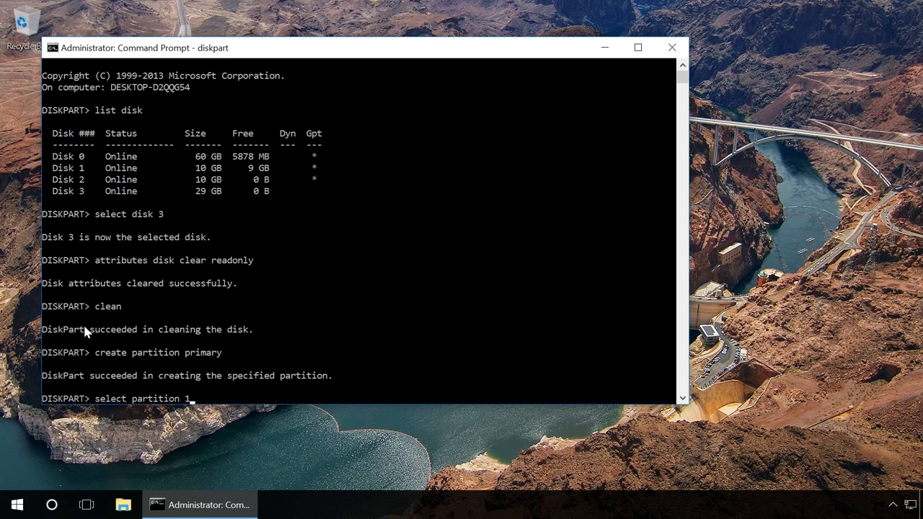
type("a")
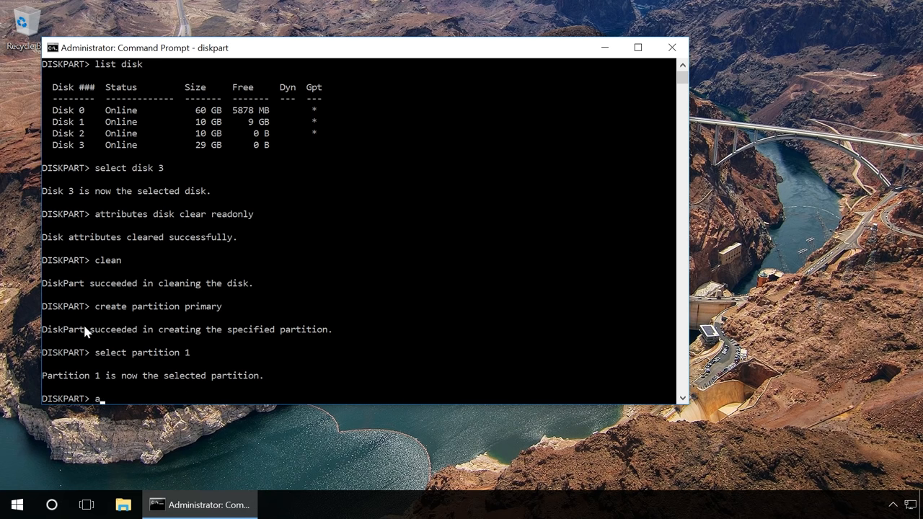
type("ctive")
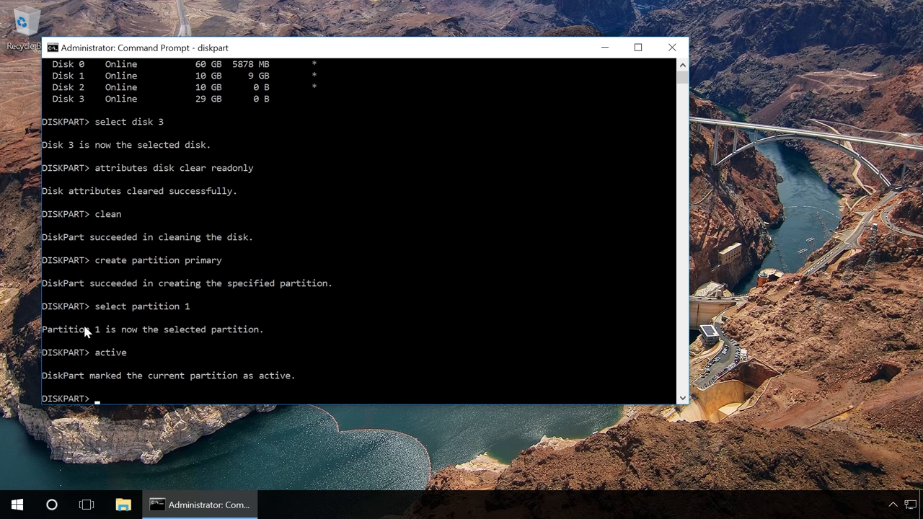
Step: Quick-format the partition as FAT32 with 'format fs=fat32 quick' and assign a drive letter
type("format")
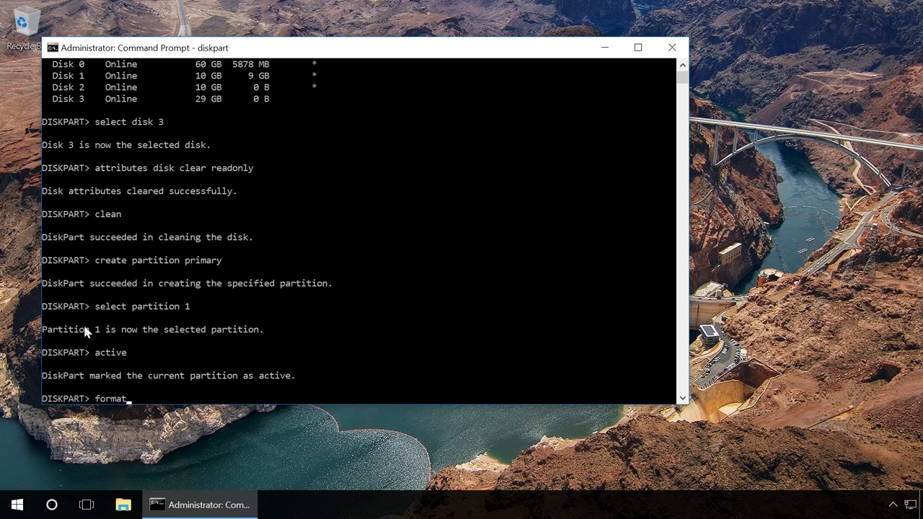
type("fs")
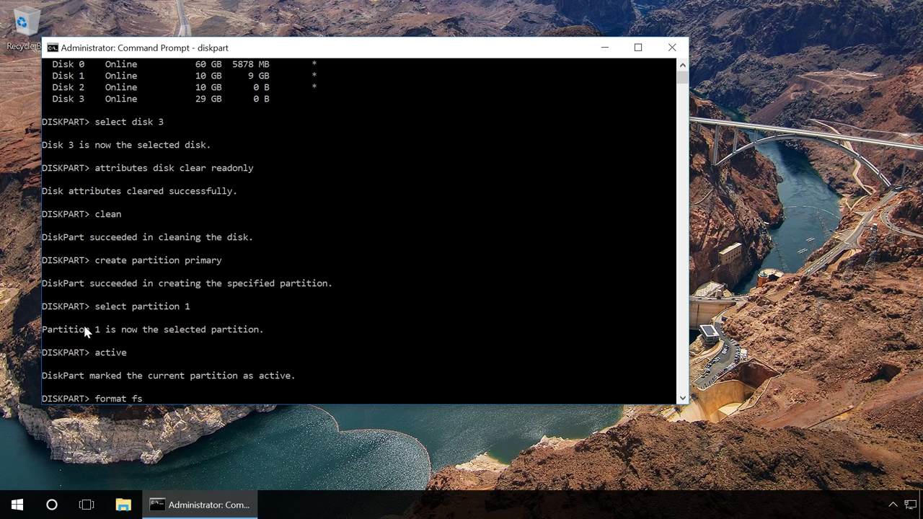
type("=fa")
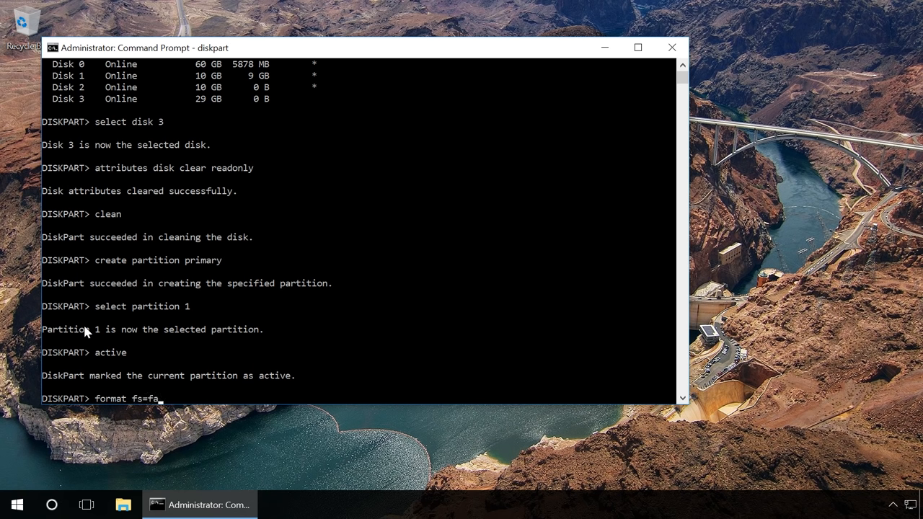
type("t32")
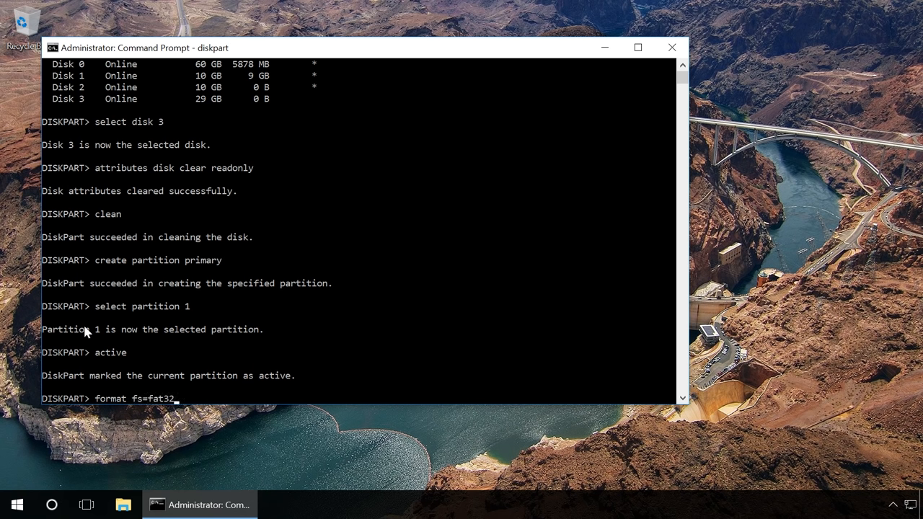
type("quick")
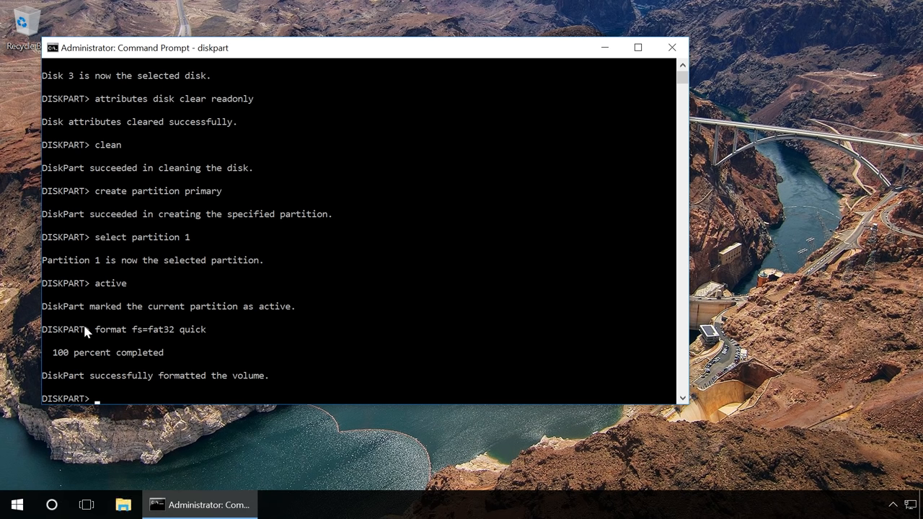
type("a")
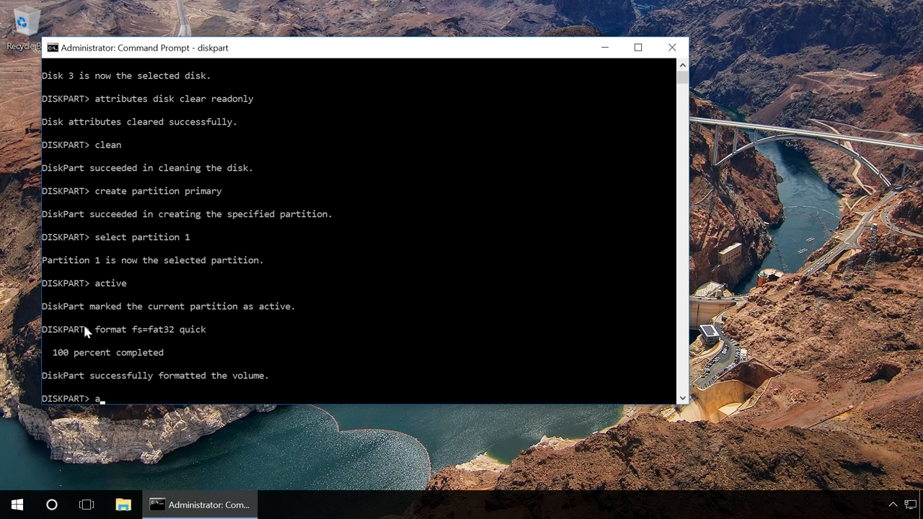
type("ssi")
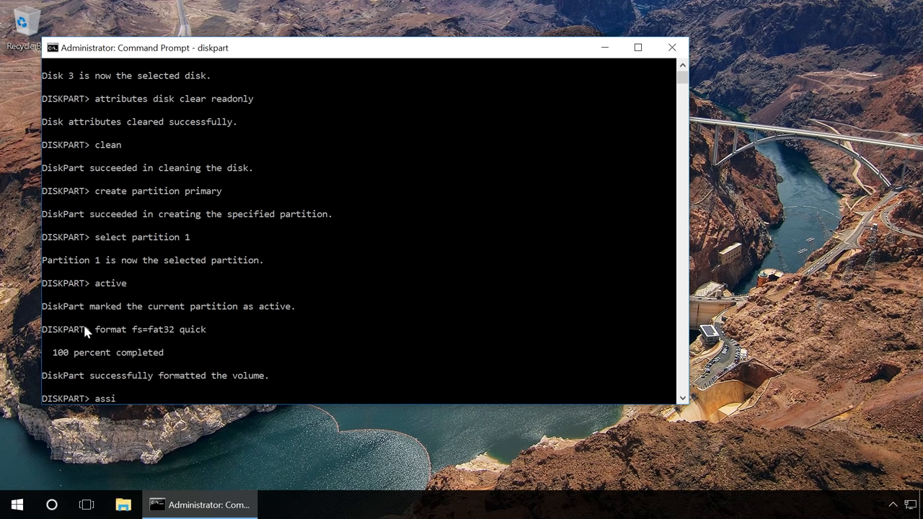
type("gn")
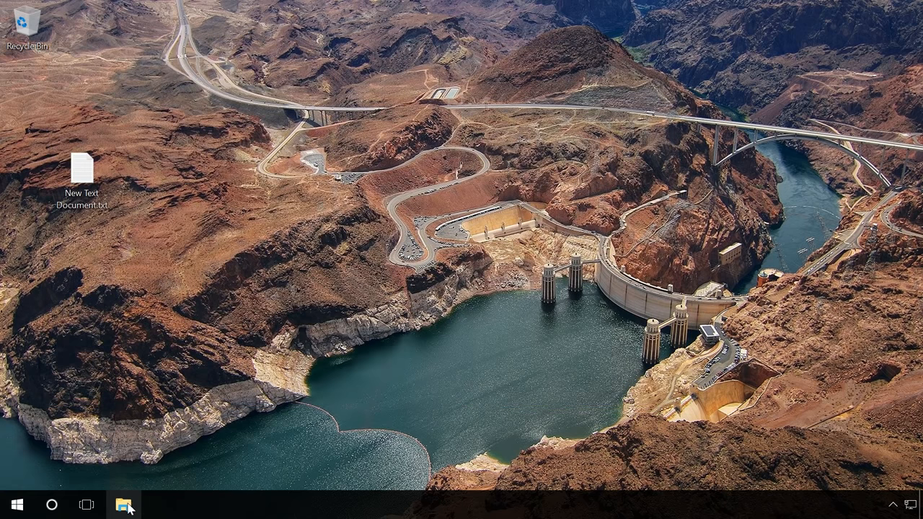
Step: Open the reformatted E: drive holding New Text Document.txt and create a new folder there
left_click(124, 505)
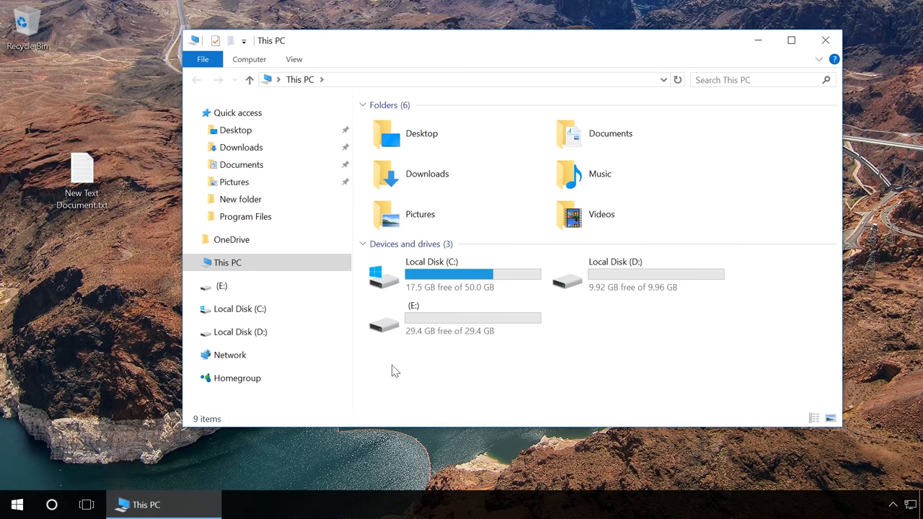
double_click(384, 320)
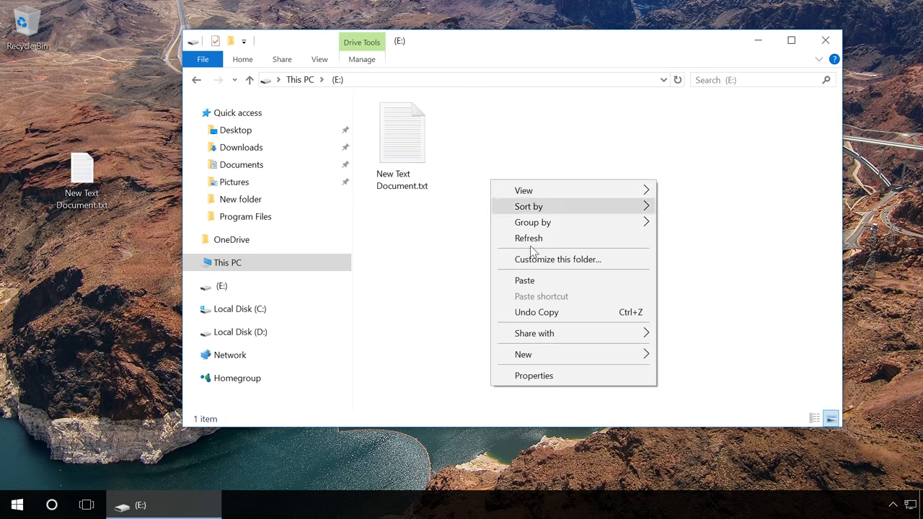
left_click(522, 355)
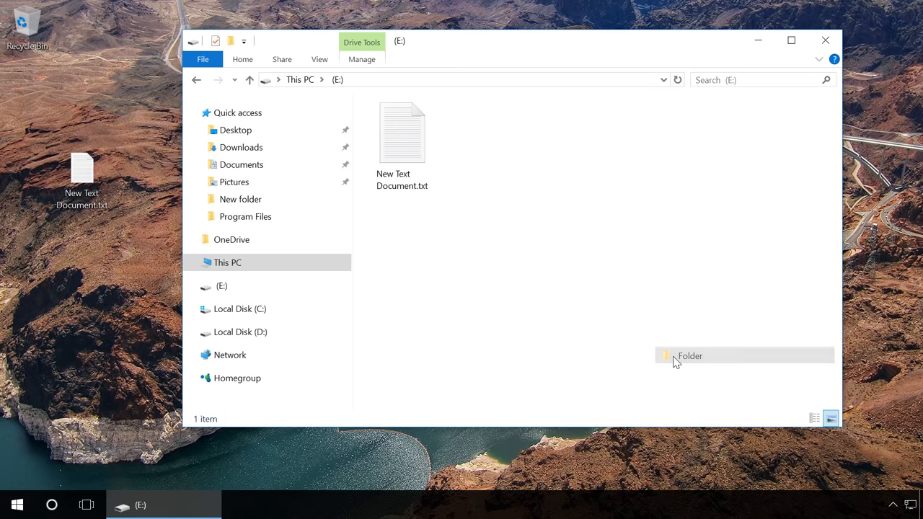